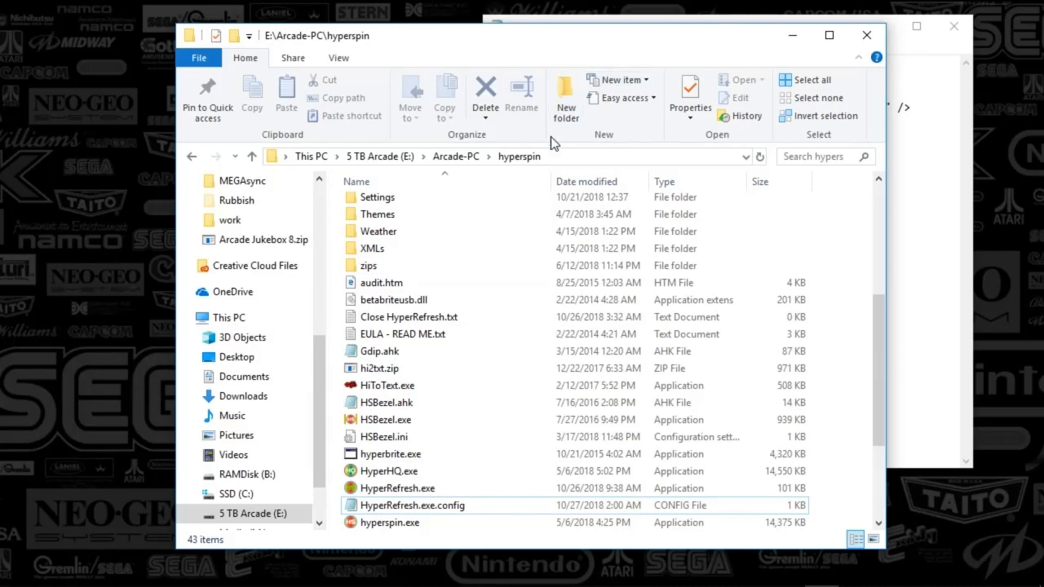
{"action": "mouse_move", "coordinate": [339, 513]}
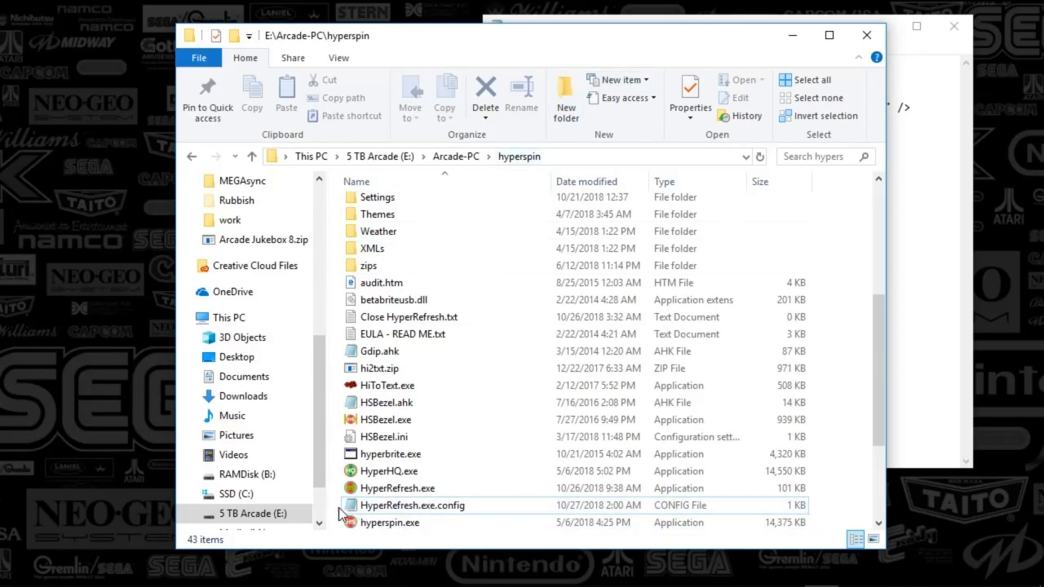
{"action": "mouse_move", "coordinate": [388, 522]}
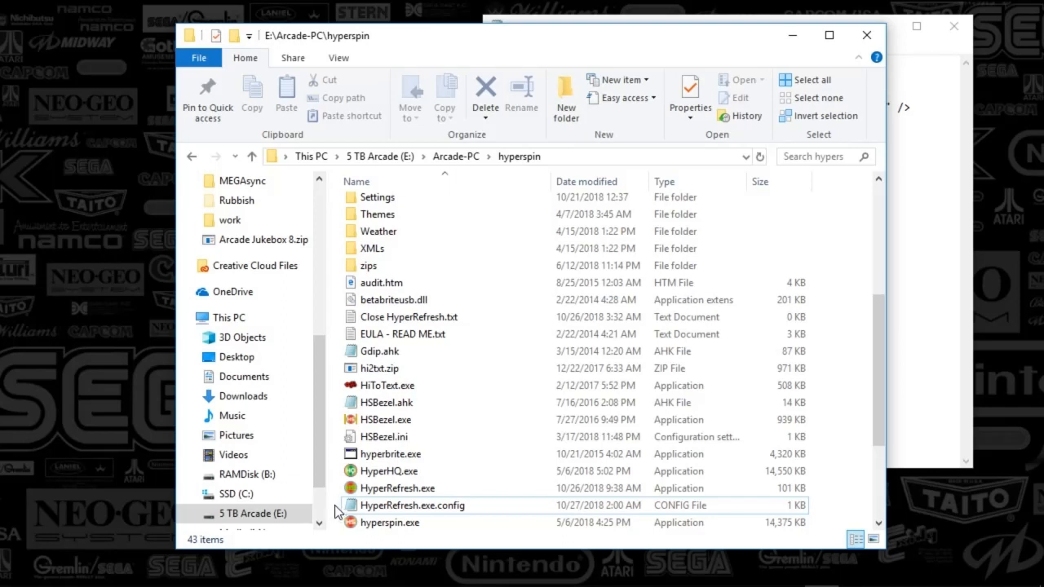
Switch between the HyperSpin-FE website and the E:\Arcade-PC\hyperspin folder listing the HyperRefresh files.
{"action": "left_click", "coordinate": [411, 505]}
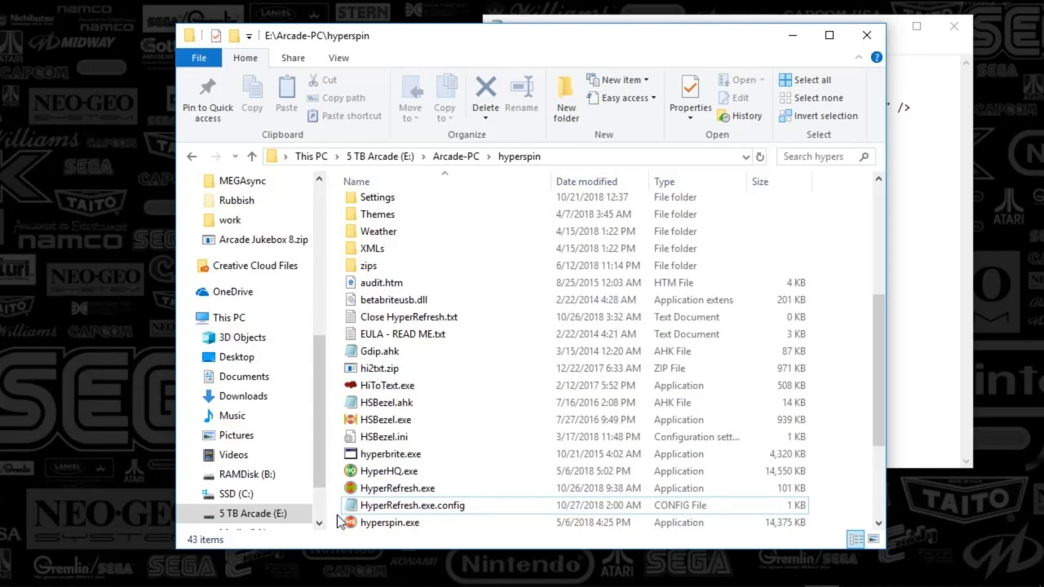
{"action": "mouse_move", "coordinate": [336, 513]}
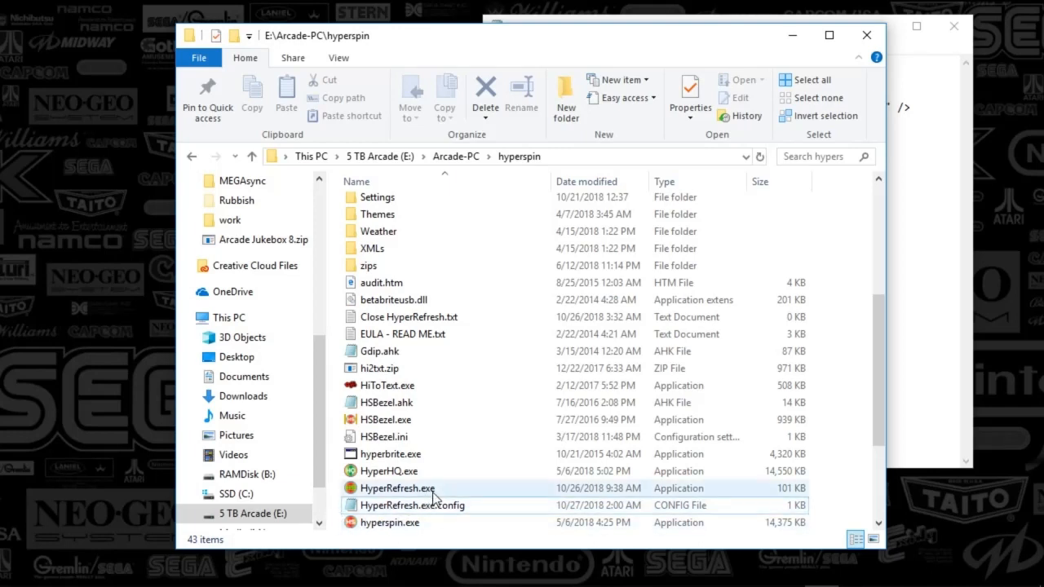
{"action": "left_click", "coordinate": [411, 505]}
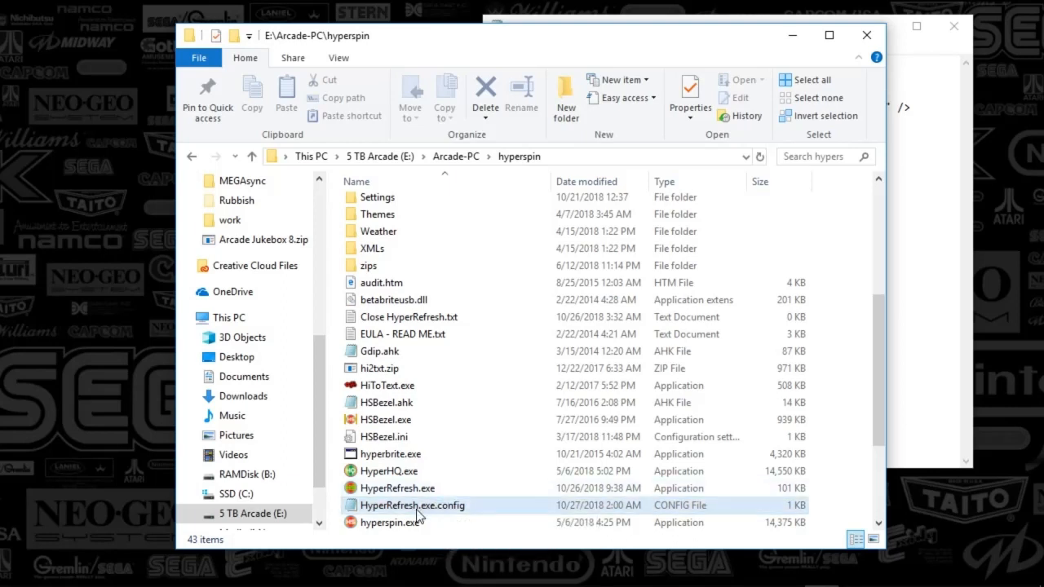
{"action": "mouse_move", "coordinate": [411, 502]}
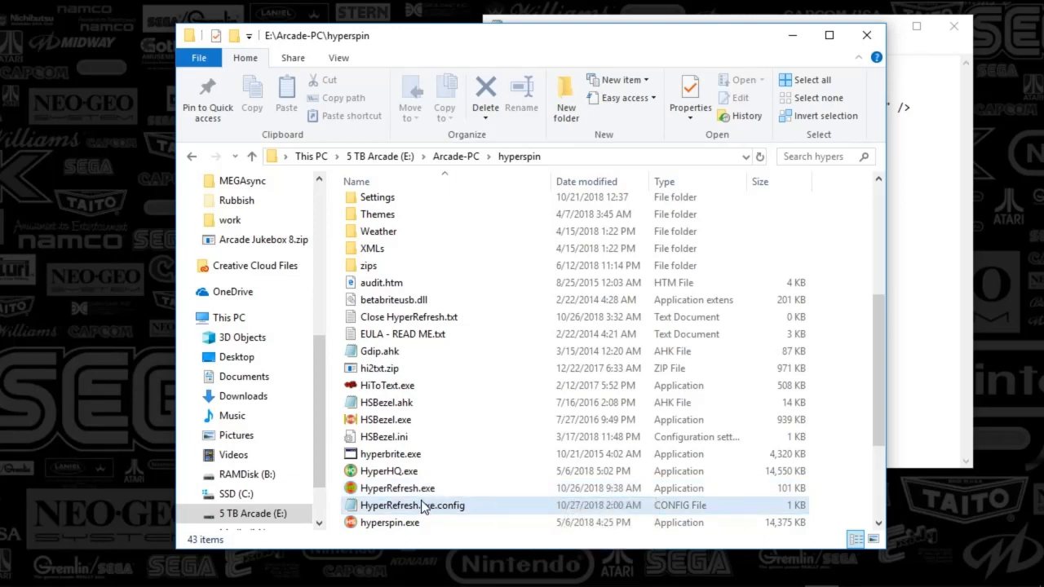
{"action": "left_click", "coordinate": [398, 488]}
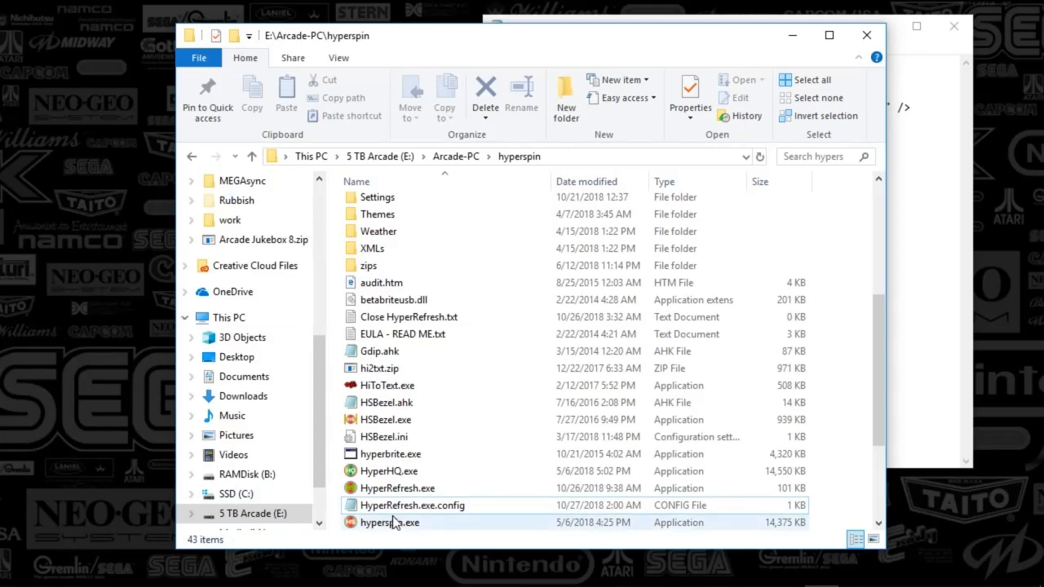
{"action": "left_click", "coordinate": [411, 505]}
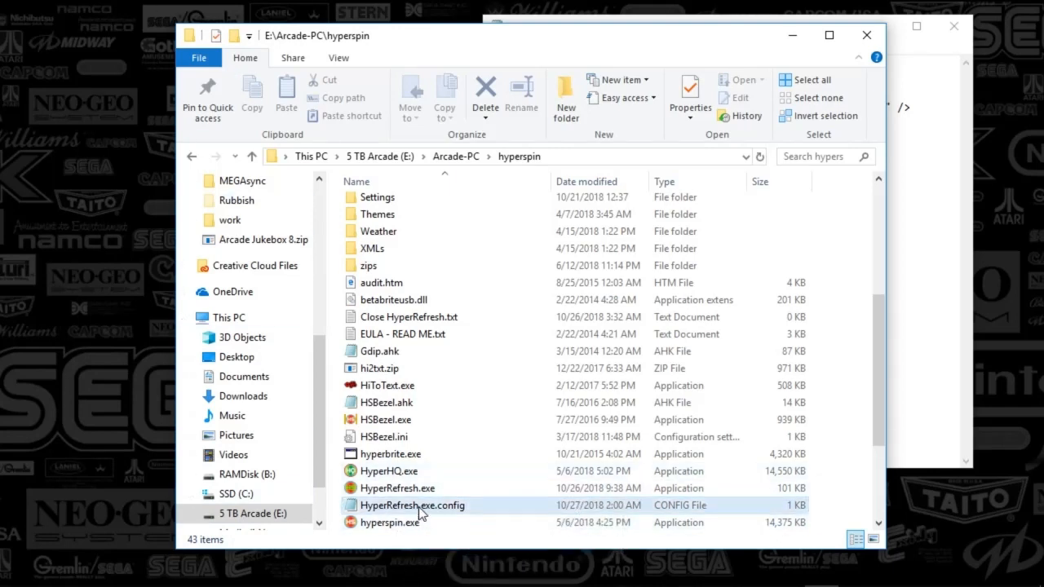
{"action": "mouse_move", "coordinate": [388, 469]}
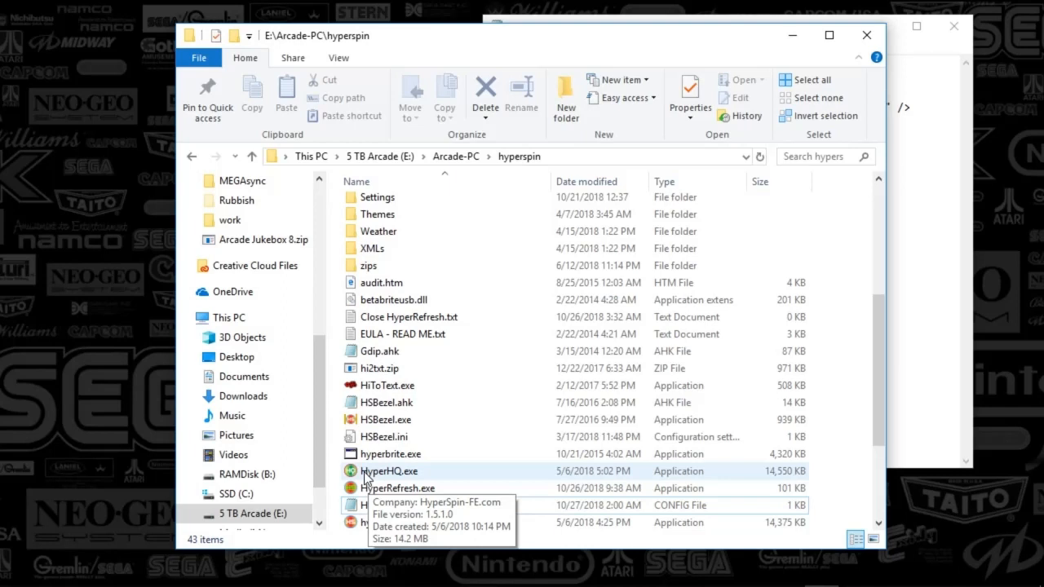
{"action": "mouse_move", "coordinate": [359, 484]}
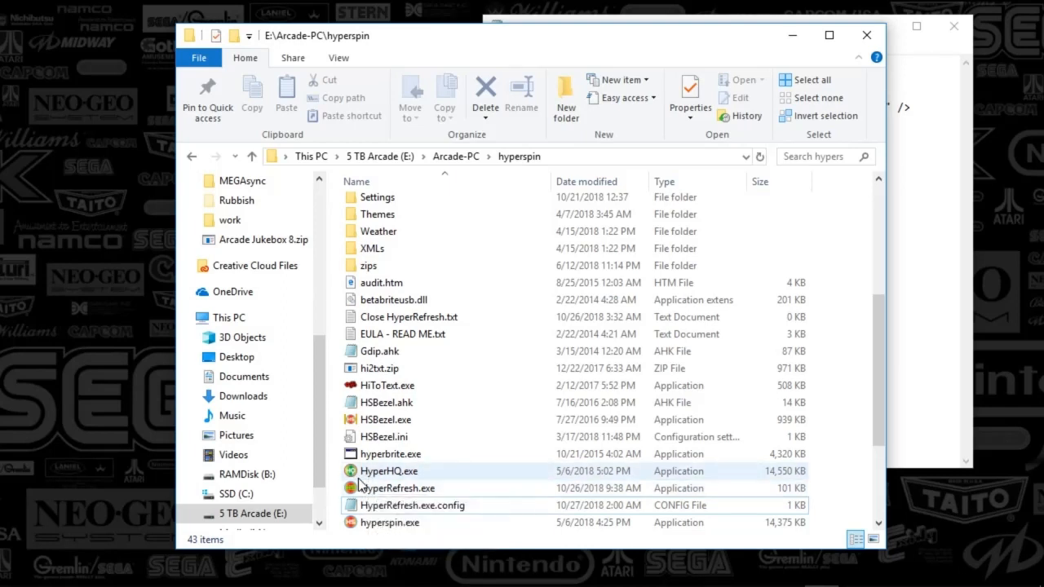
{"action": "mouse_move", "coordinate": [407, 488]}
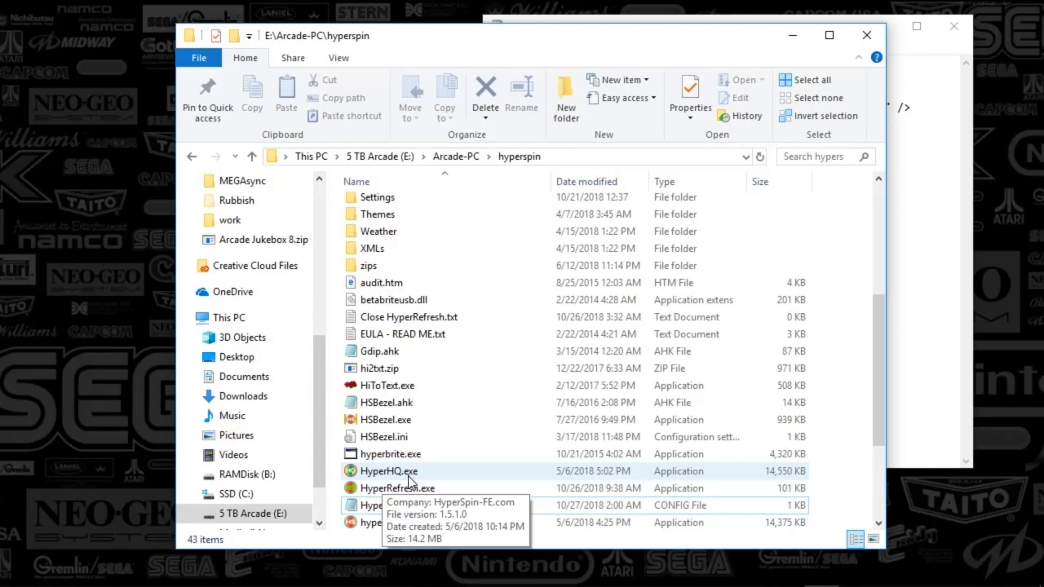
{"action": "mouse_move", "coordinate": [417, 488]}
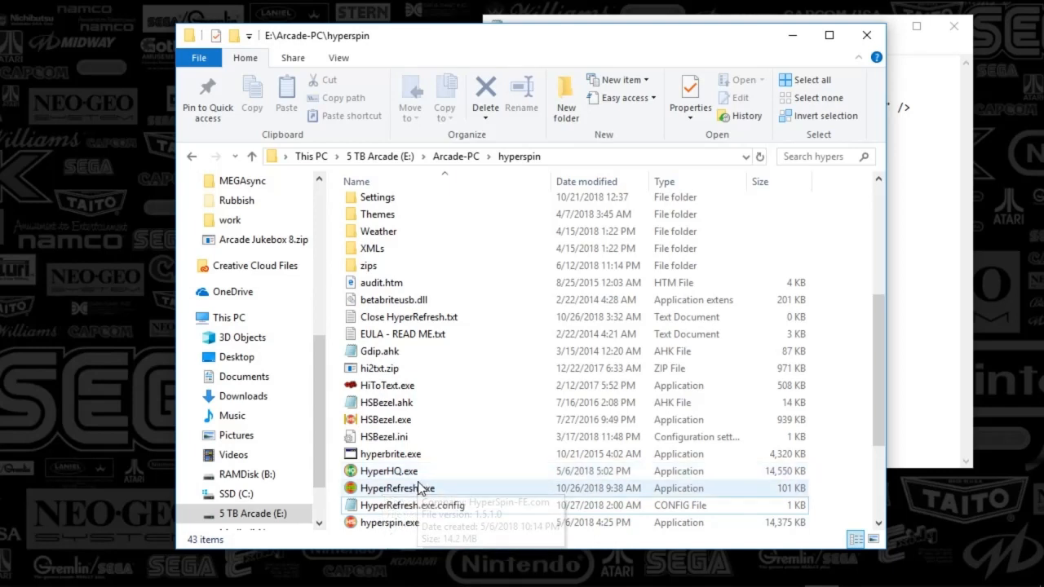
{"action": "mouse_move", "coordinate": [378, 492]}
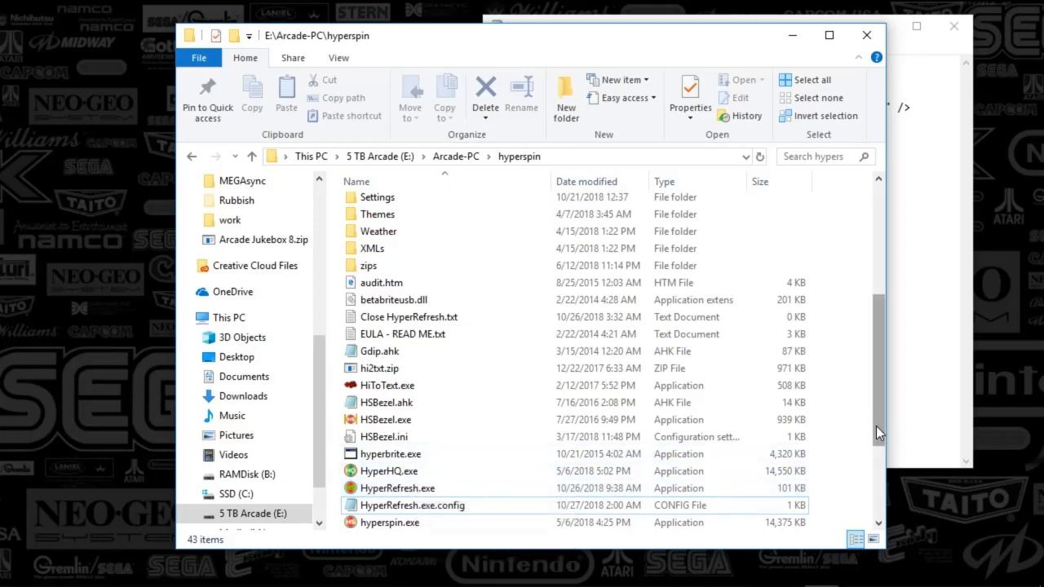
{"action": "left_click", "coordinate": [396, 488]}
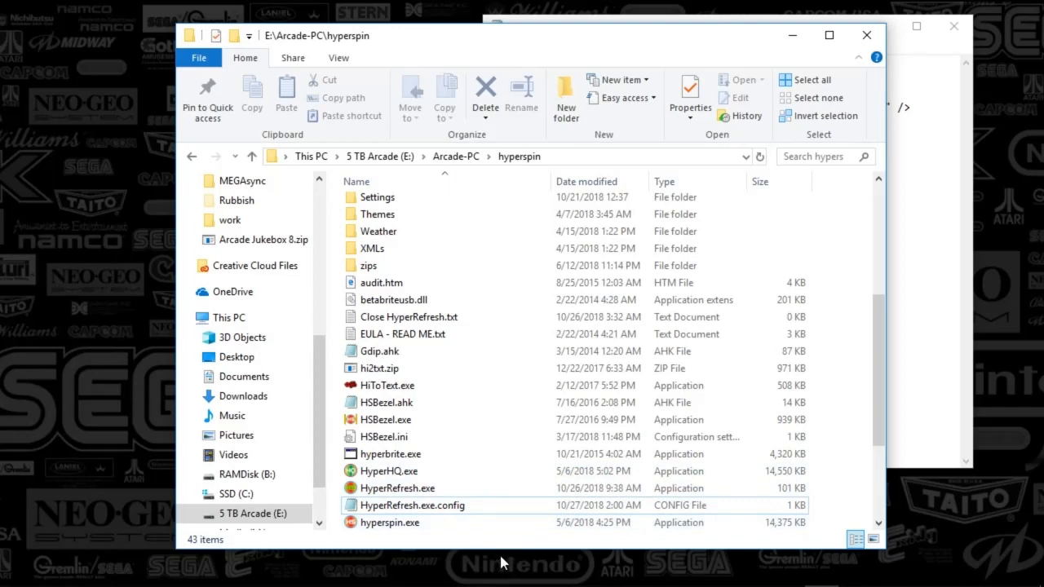
{"action": "mouse_move", "coordinate": [470, 551]}
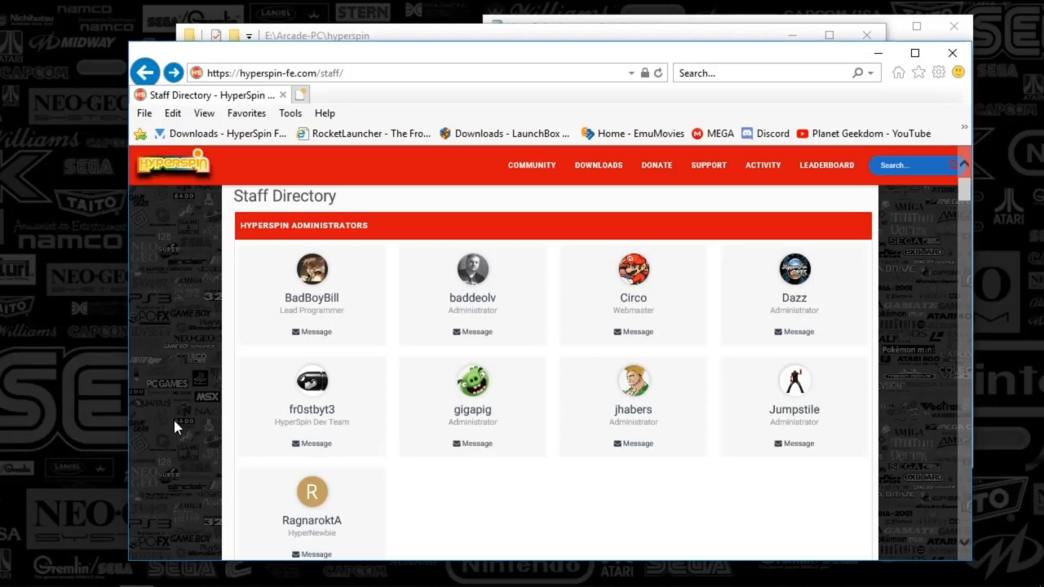
{"action": "mouse_move", "coordinate": [300, 434]}
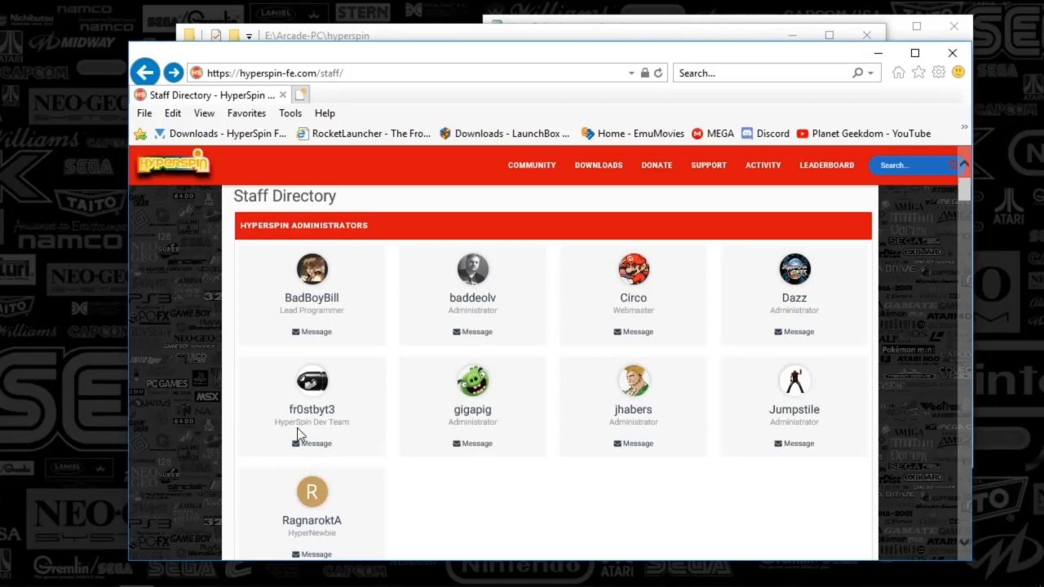
{"action": "mouse_move", "coordinate": [388, 431]}
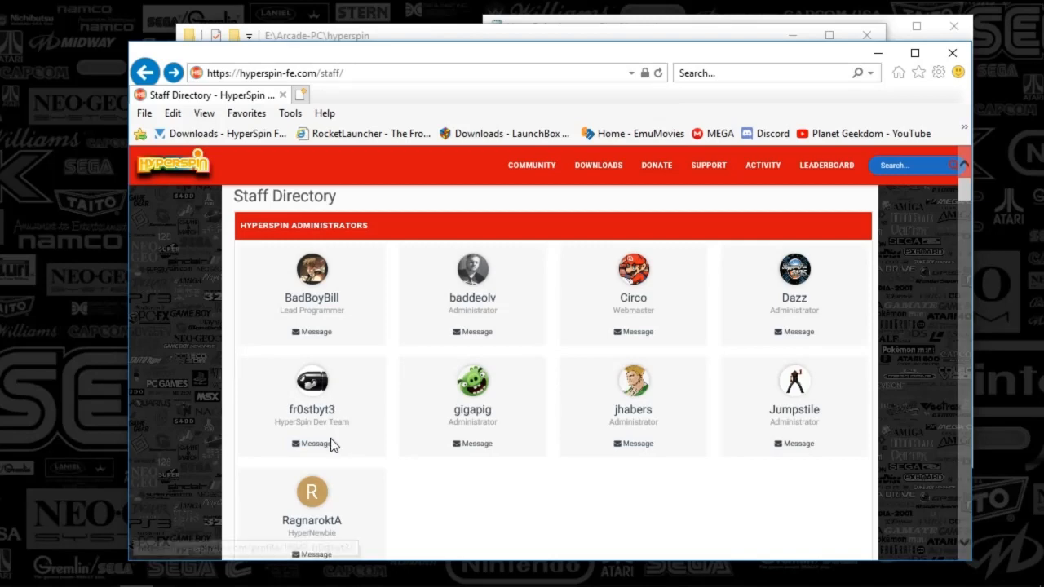
{"action": "mouse_move", "coordinate": [389, 434]}
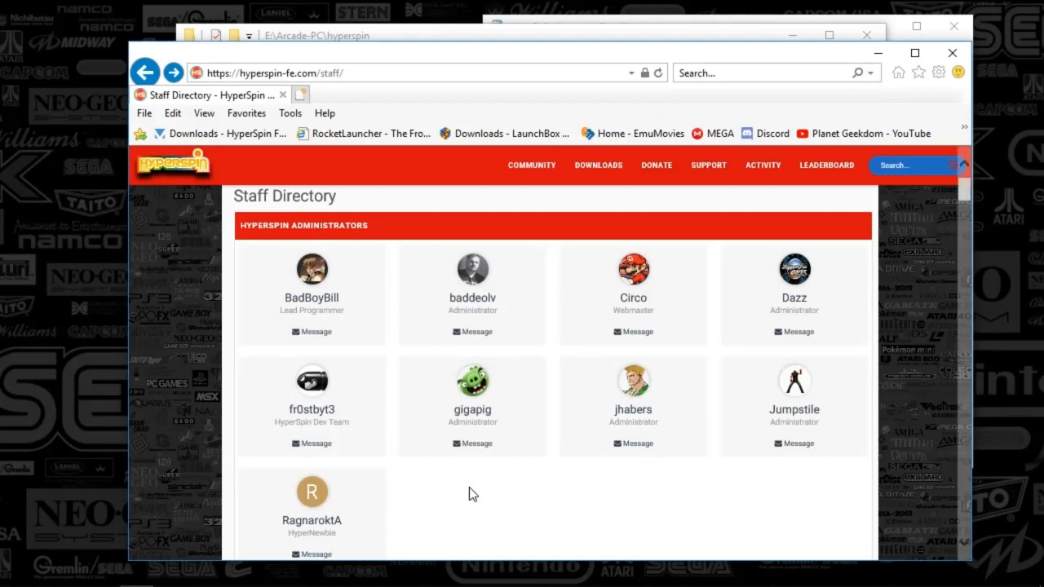
{"action": "mouse_move", "coordinate": [400, 401]}
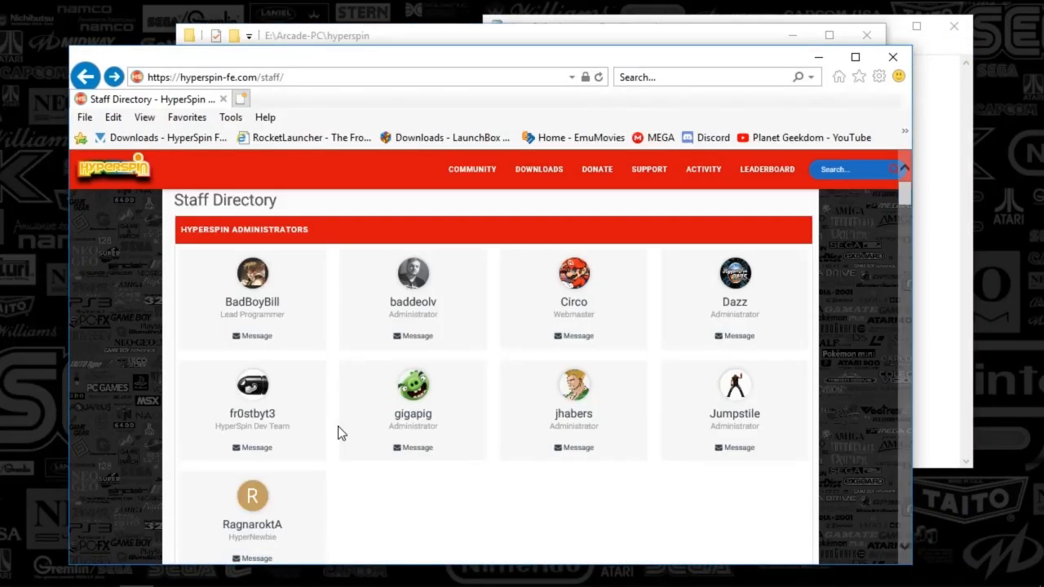
{"action": "mouse_move", "coordinate": [789, 63]}
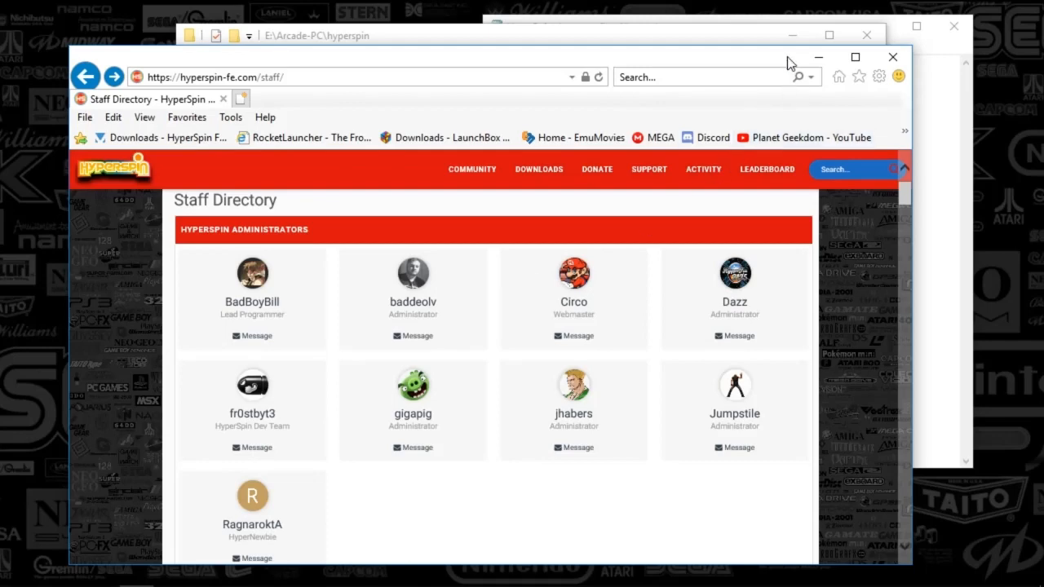
{"action": "mouse_move", "coordinate": [750, 43]}
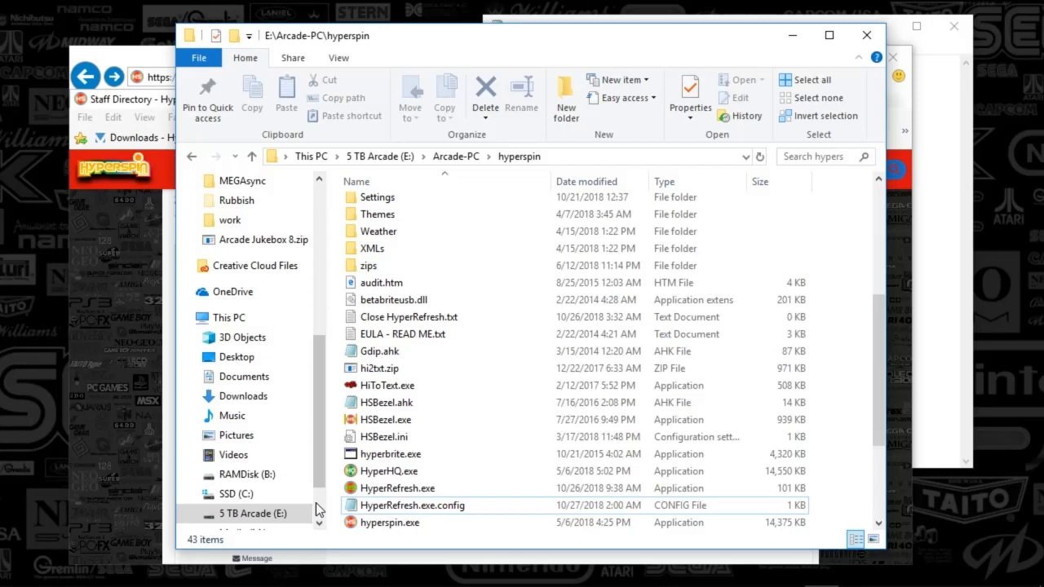
{"action": "left_click", "coordinate": [398, 487]}
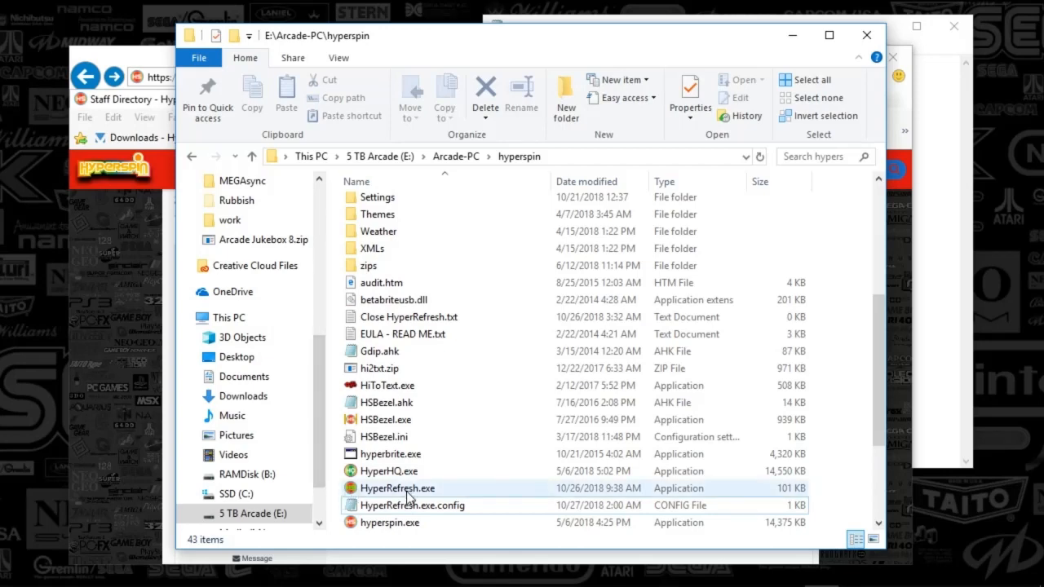
{"action": "mouse_move", "coordinate": [440, 496]}
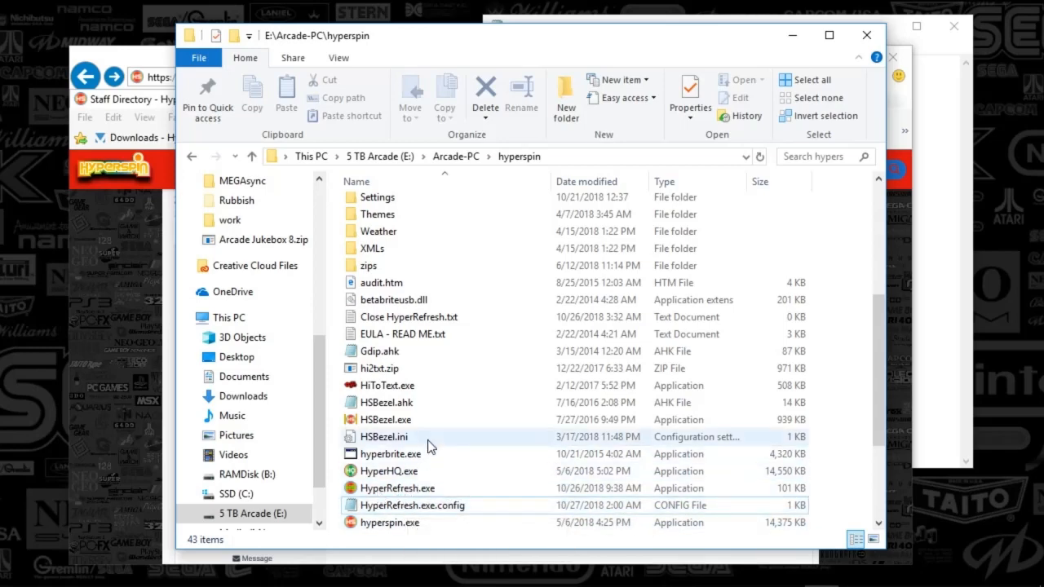
{"action": "left_click", "coordinate": [388, 469]}
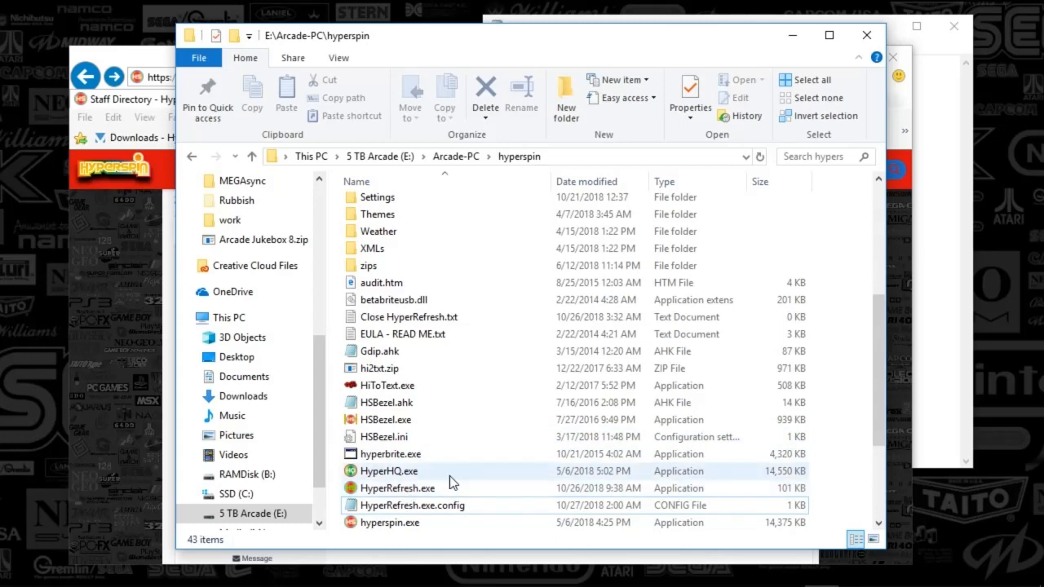
{"action": "left_click", "coordinate": [411, 506]}
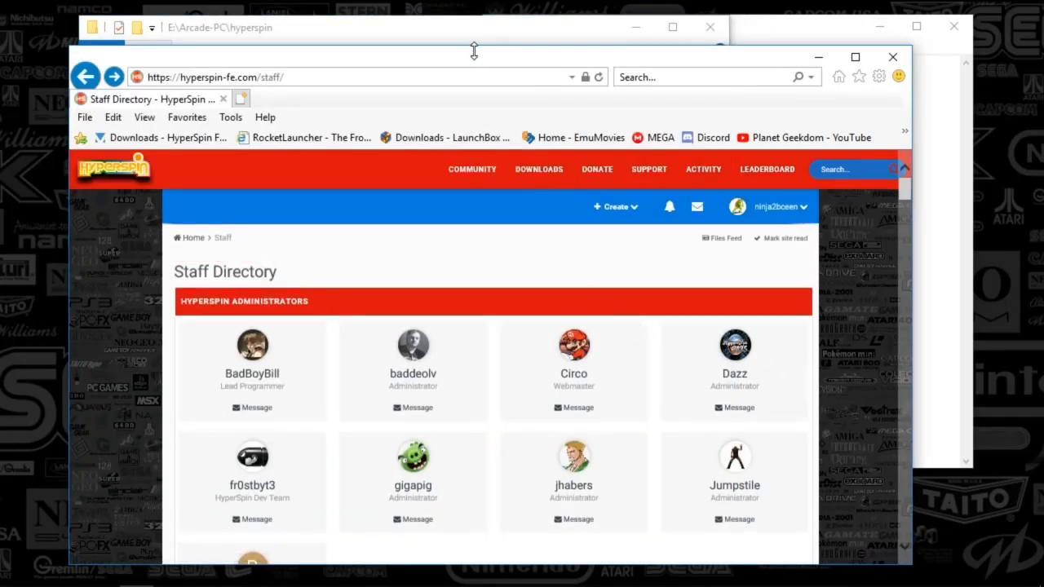
{"action": "left_click", "coordinate": [220, 26]}
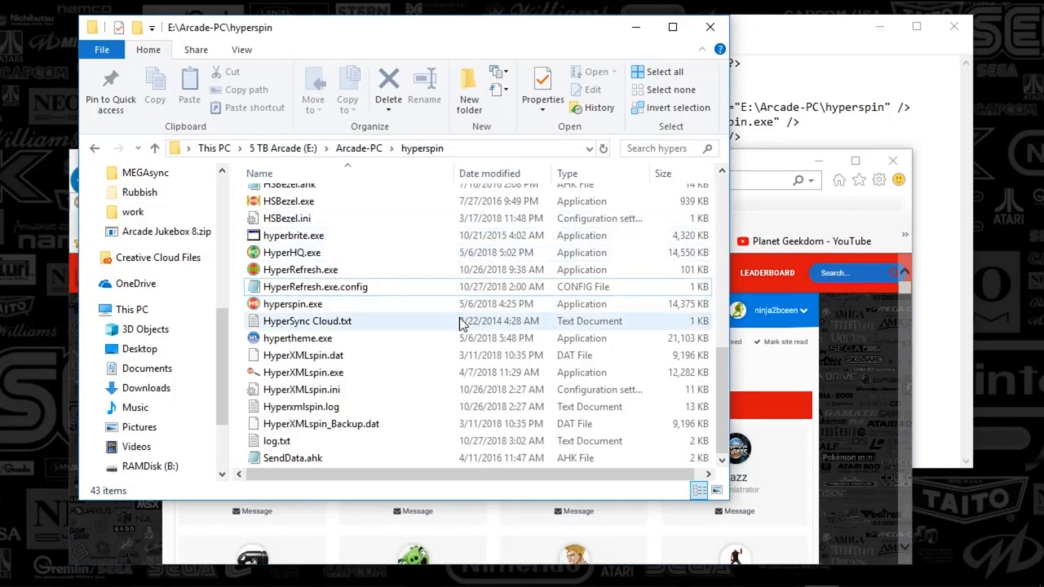
{"action": "left_click", "coordinate": [291, 304]}
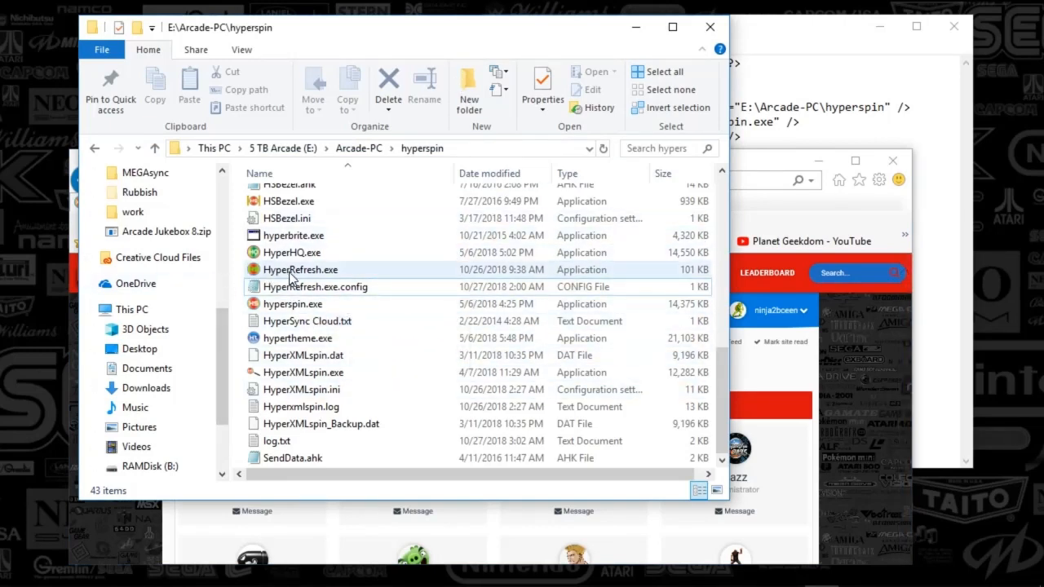
{"action": "left_click", "coordinate": [315, 287]}
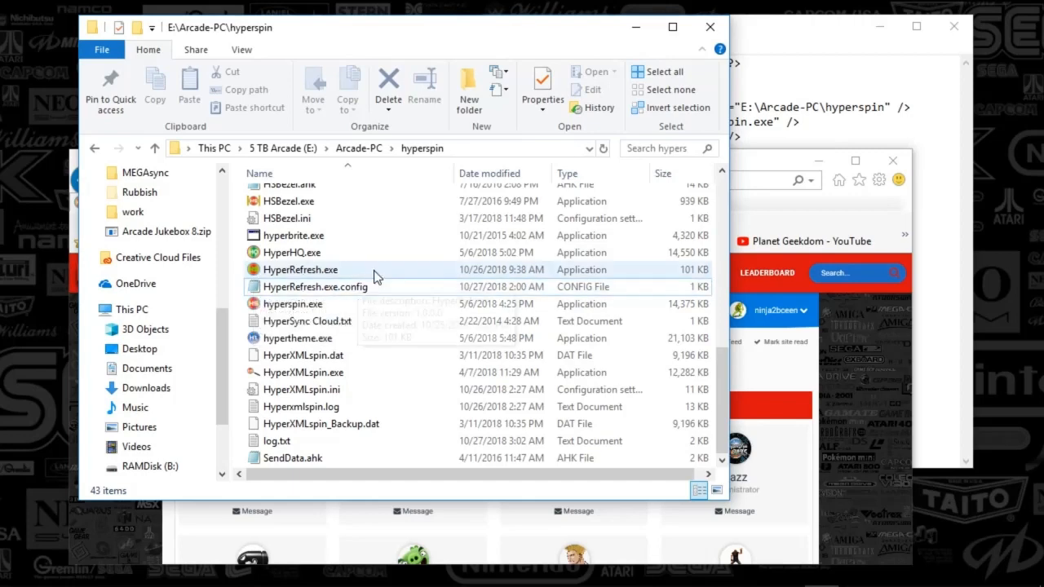
{"action": "mouse_move", "coordinate": [242, 277]}
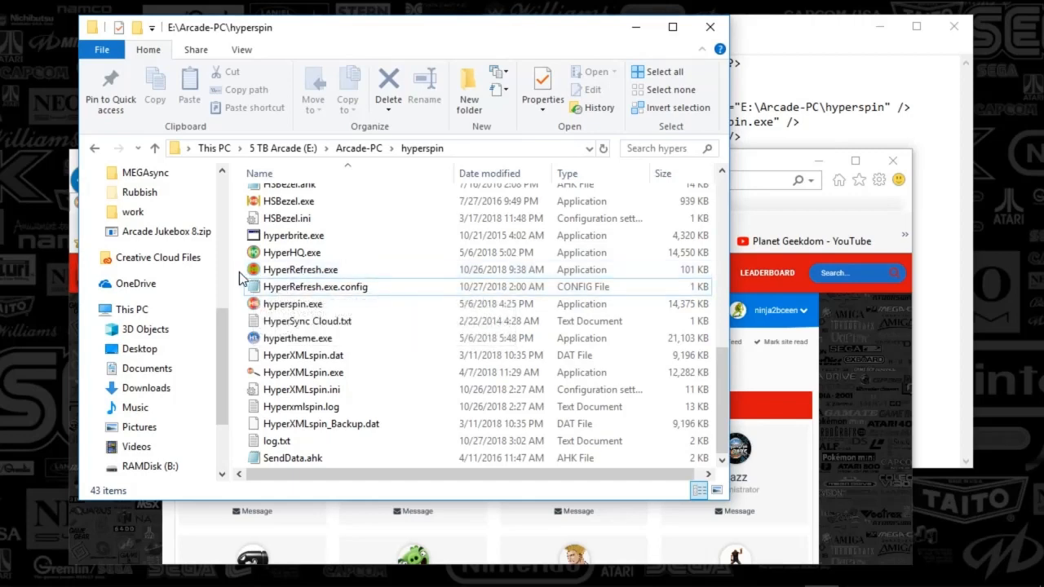
{"action": "left_click", "coordinate": [315, 287]}
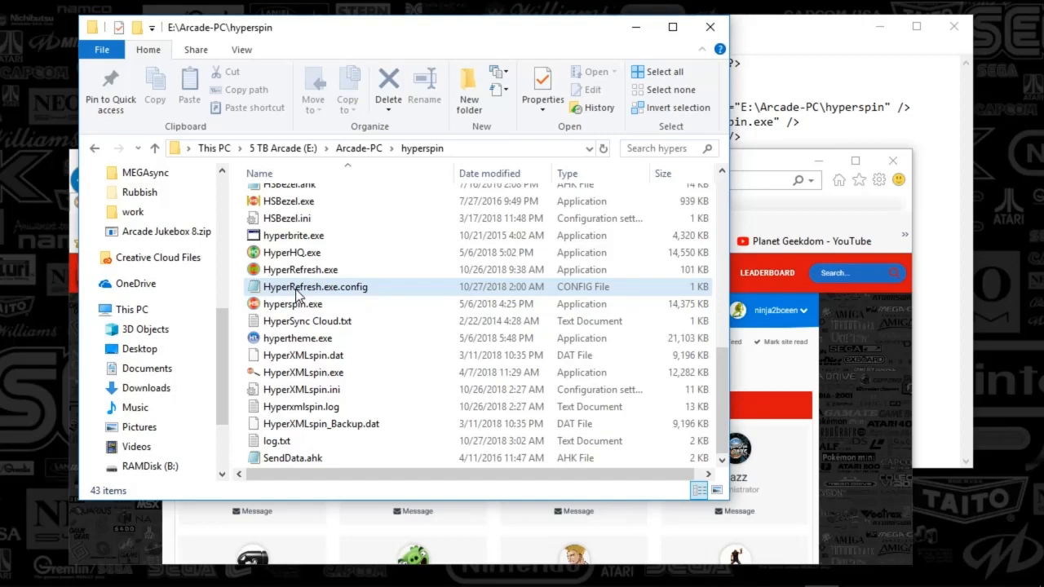
{"action": "mouse_move", "coordinate": [315, 287]}
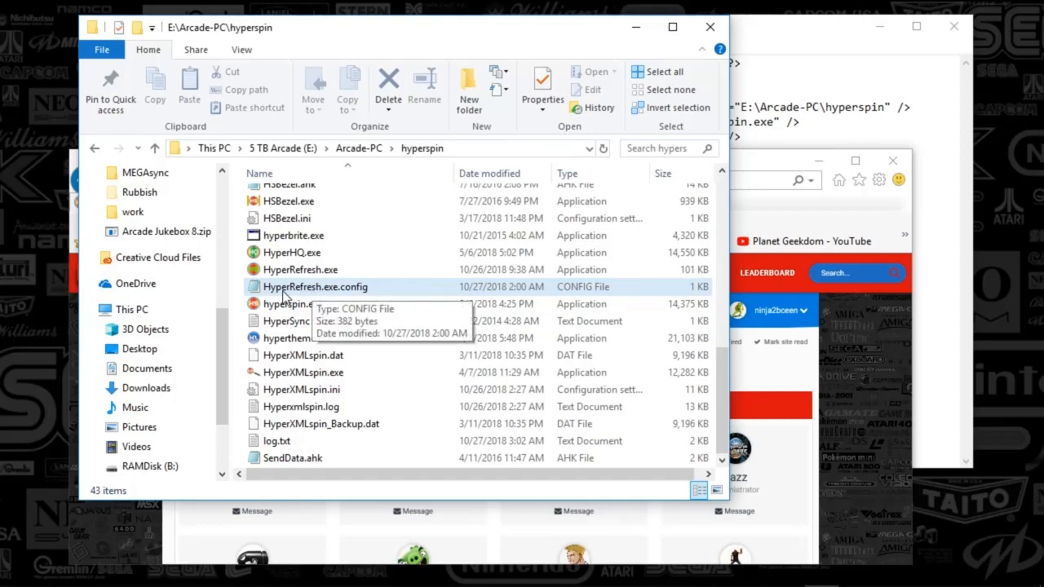
Open HyperRefresh.exe.config in Notepad and highlight its InstallDirectory setting.
{"action": "double_click", "coordinate": [314, 287]}
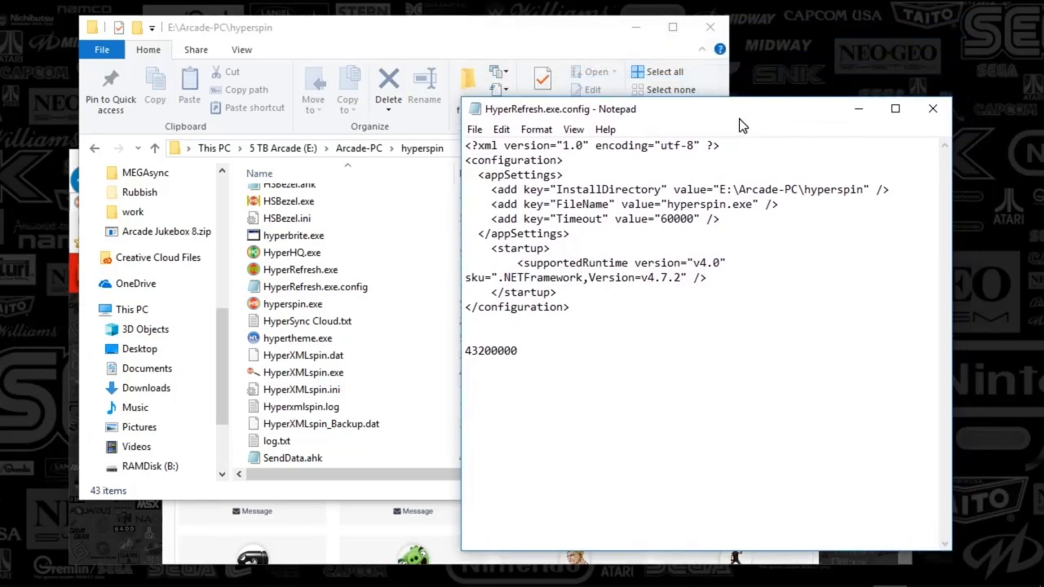
{"action": "left_click", "coordinate": [315, 287]}
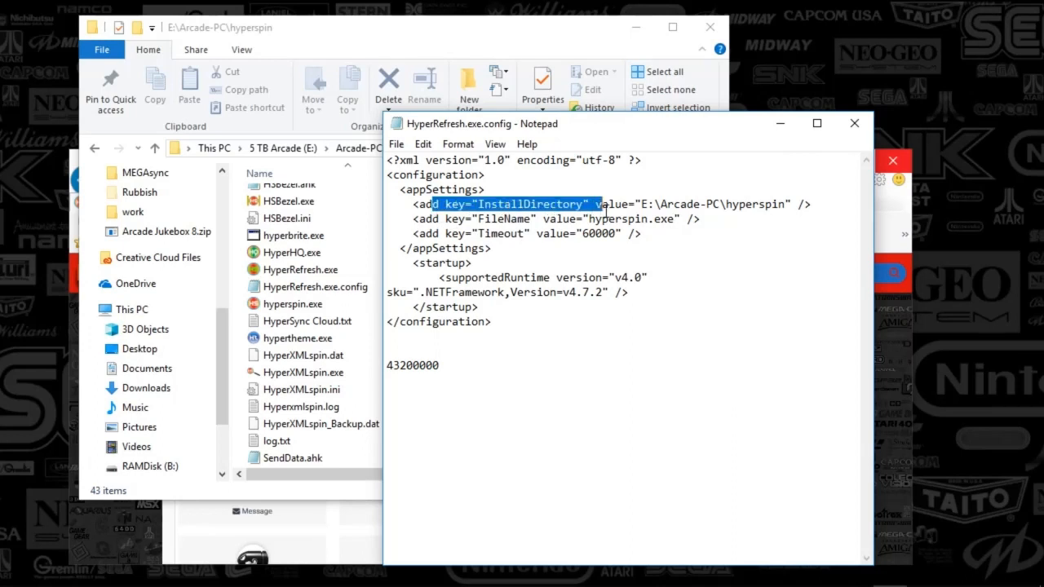
{"action": "left_click_drag", "start_coordinate": [603, 204], "coordinate": [786, 204]}
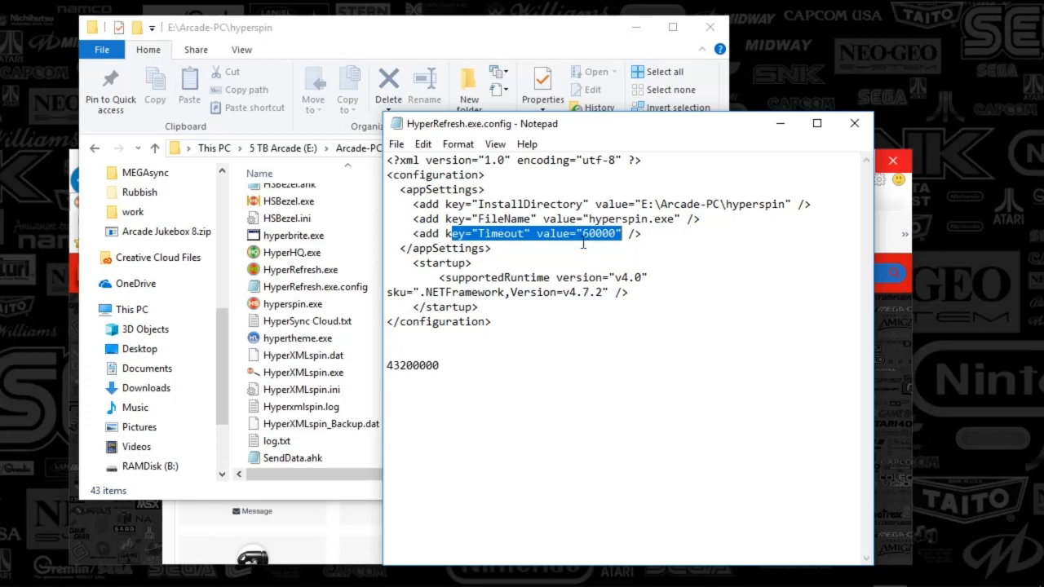
{"action": "mouse_move", "coordinate": [571, 411]}
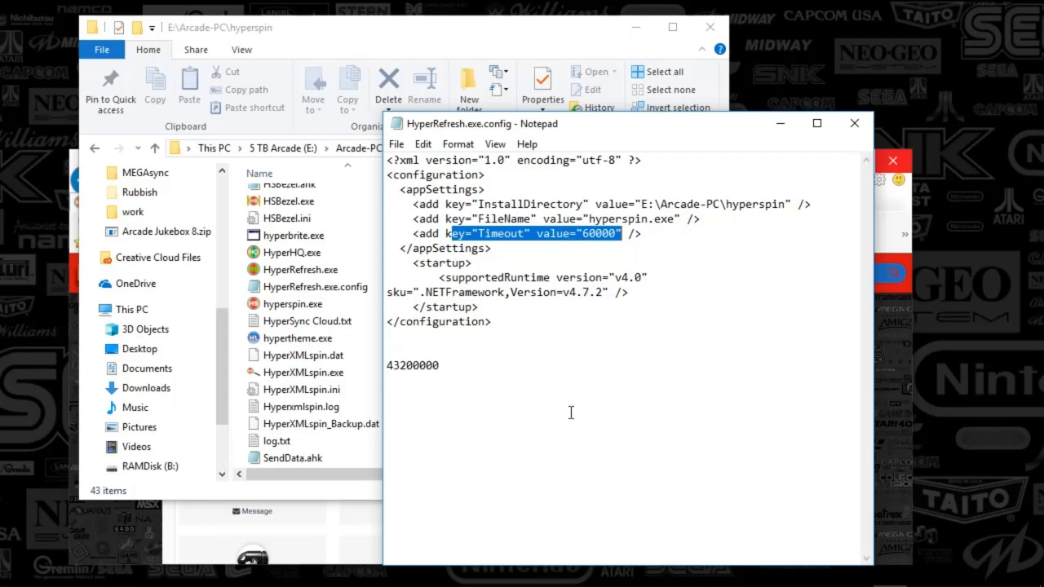
{"action": "mouse_move", "coordinate": [522, 346]}
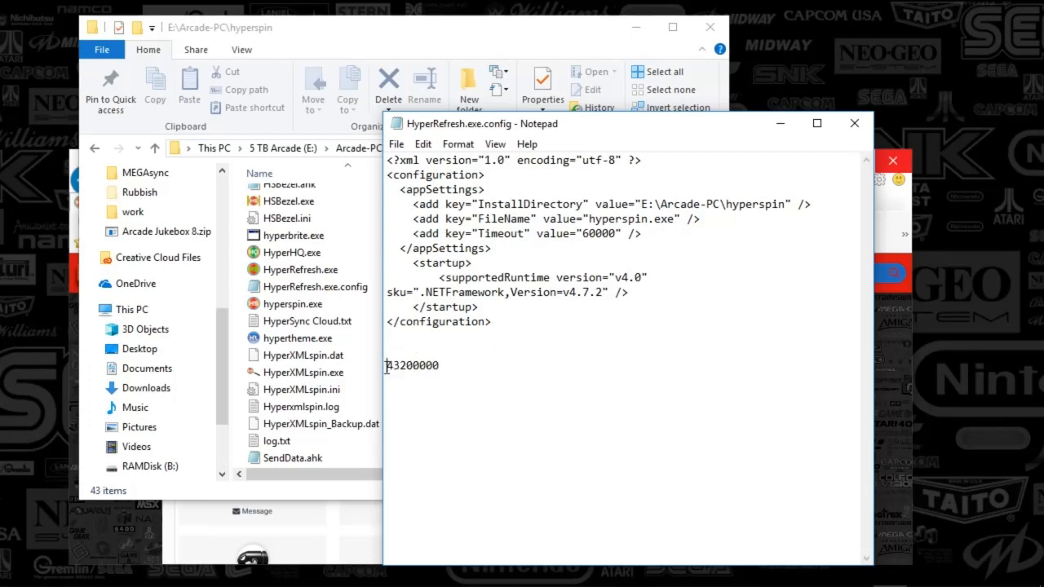
Highlight the 43200000 timeout value, then minimize Notepad to reveal the hyperspin folder.
{"action": "double_click", "coordinate": [411, 365]}
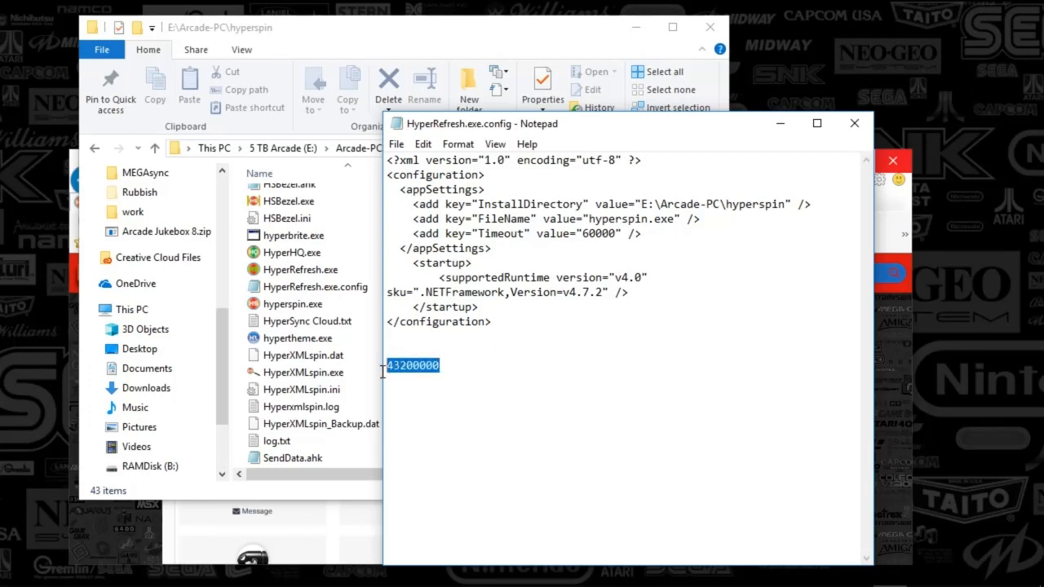
{"action": "mouse_move", "coordinate": [491, 372]}
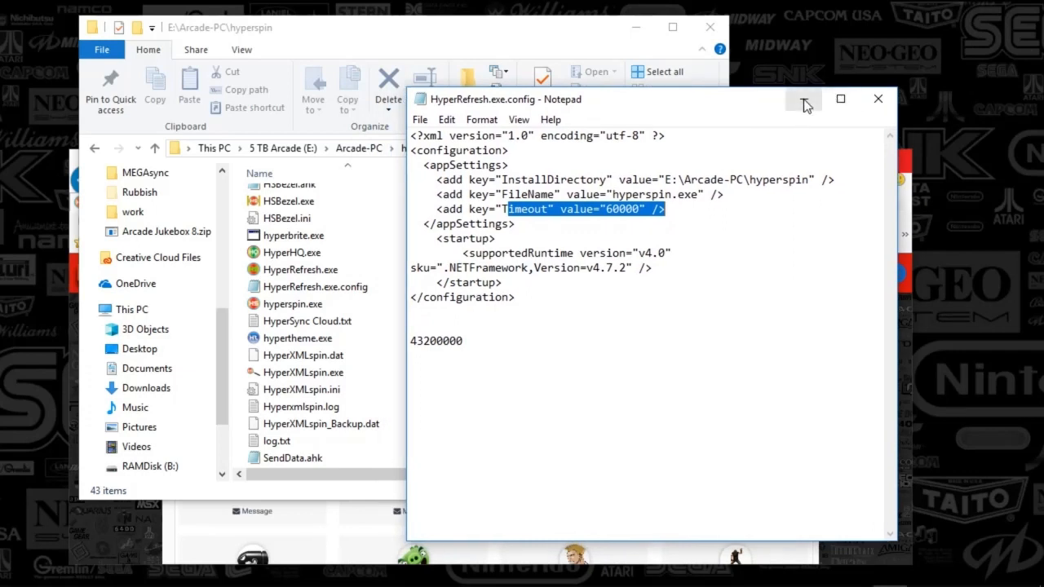
{"action": "mouse_move", "coordinate": [803, 100]}
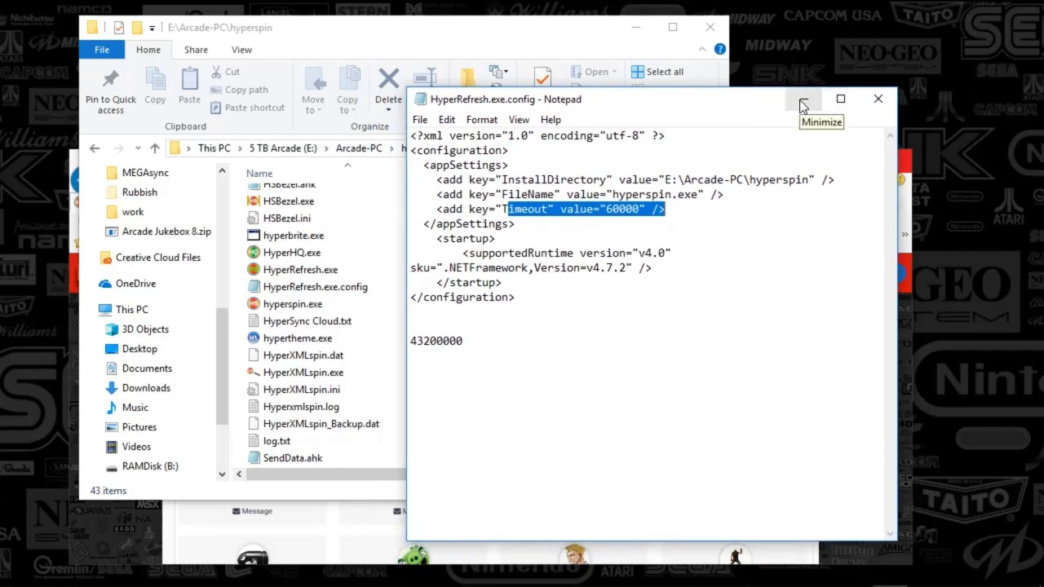
{"action": "left_click", "coordinate": [803, 100]}
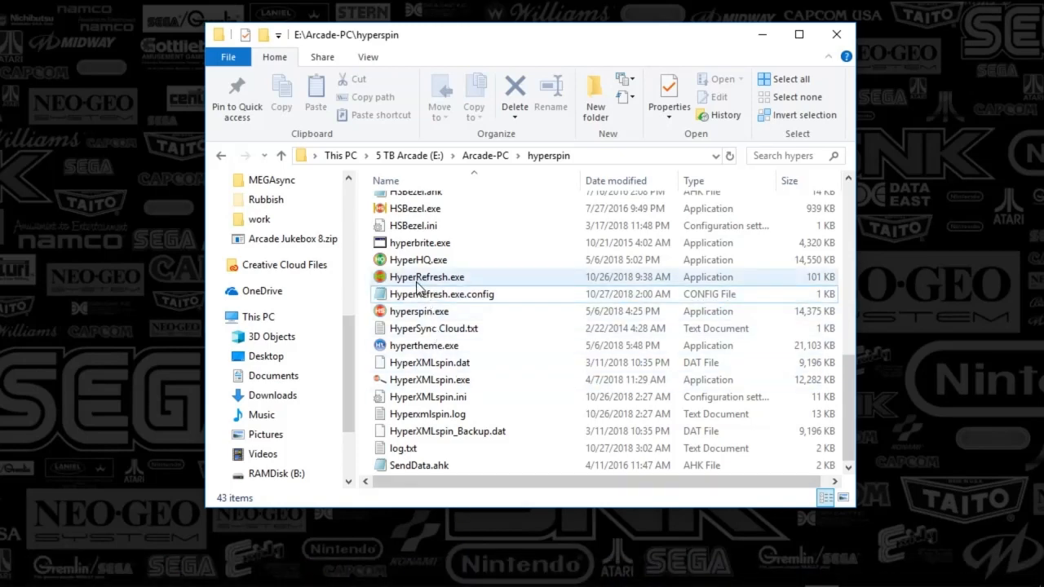
{"action": "mouse_move", "coordinate": [428, 277]}
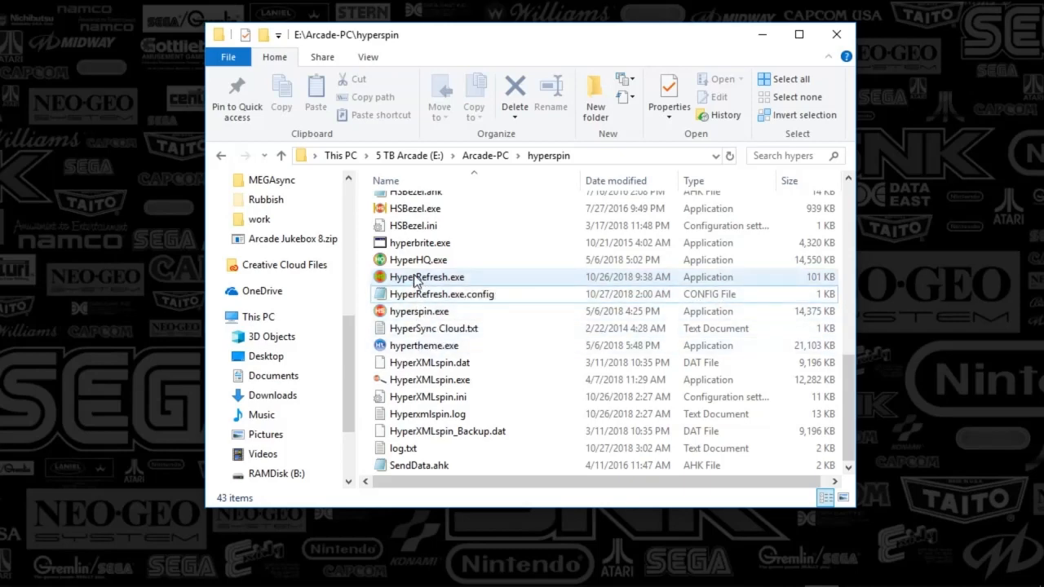
Select HyperRefresh.exe in the hyperspin folder.
{"action": "left_click", "coordinate": [428, 277]}
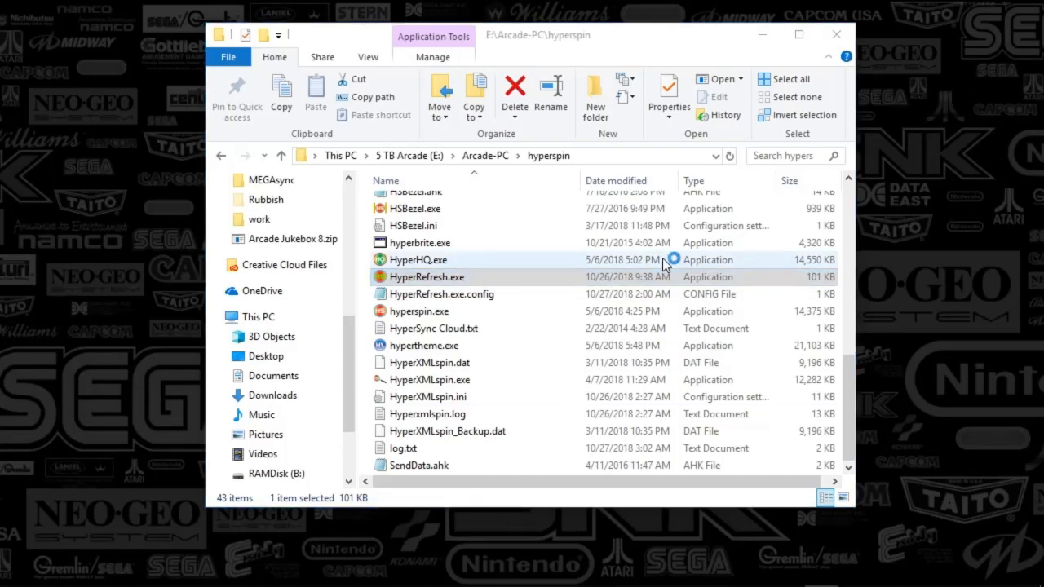
Launch HyperRefresh.exe so HyperSpin starts at its main menu.
{"action": "double_click", "coordinate": [424, 277]}
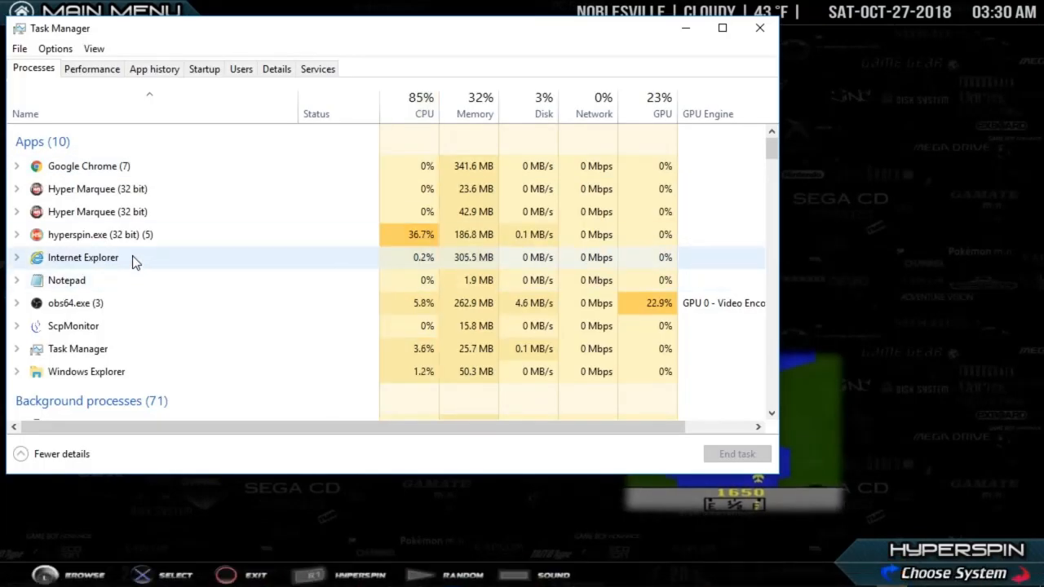
Locate the HyperRefresh (32 bit) process among Task Manager's background processes.
{"action": "scroll", "scroll_direction": "down", "scroll_amount": 3}
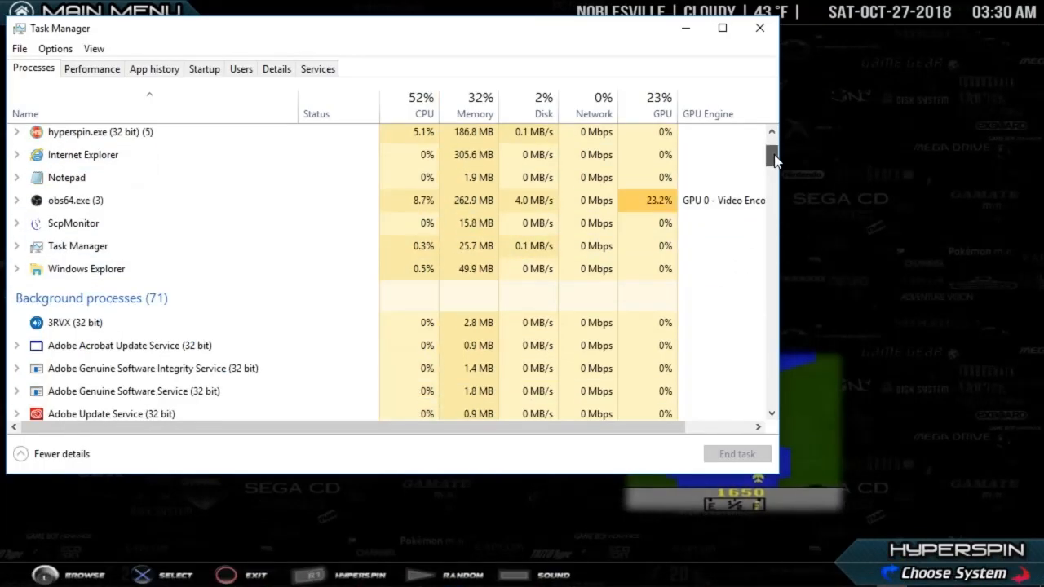
{"action": "scroll", "scroll_direction": "down", "scroll_amount": 3}
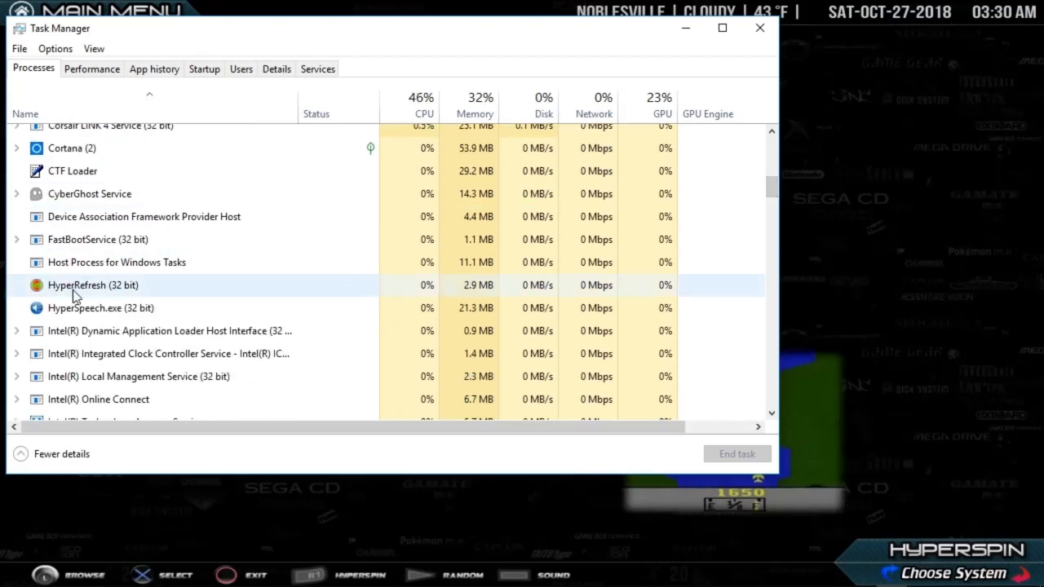
{"action": "left_click", "coordinate": [760, 28]}
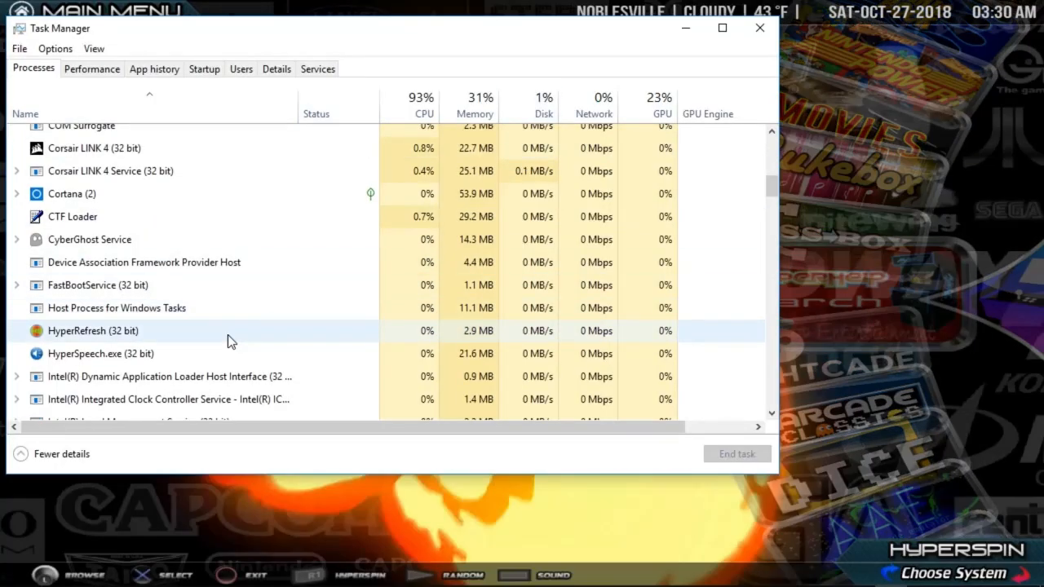
{"action": "left_click", "coordinate": [758, 26]}
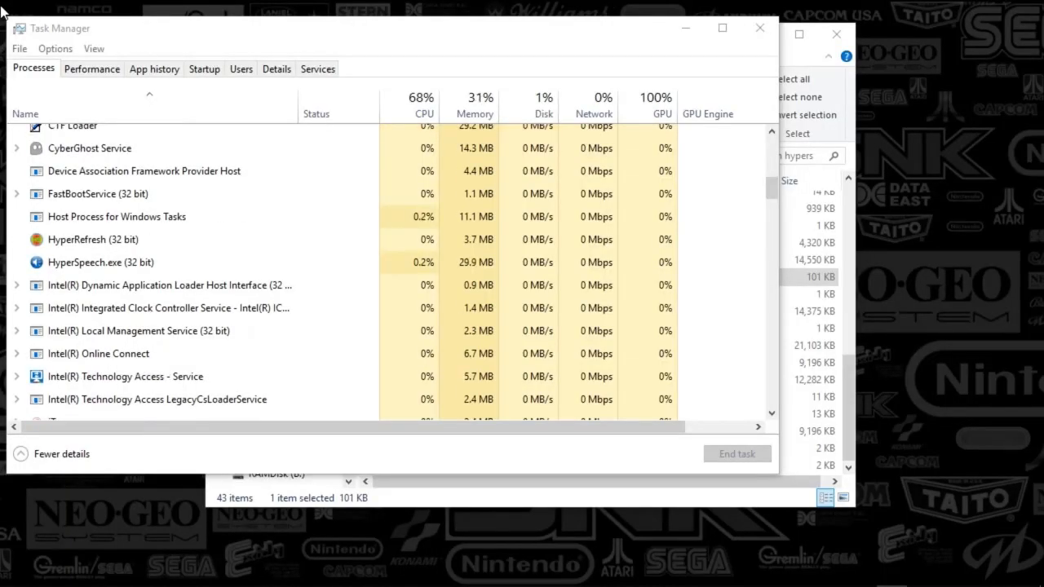
Return to the Apps section listing hyperspin.exe with the HyperSpin menu behind.
{"action": "left_click", "coordinate": [760, 27]}
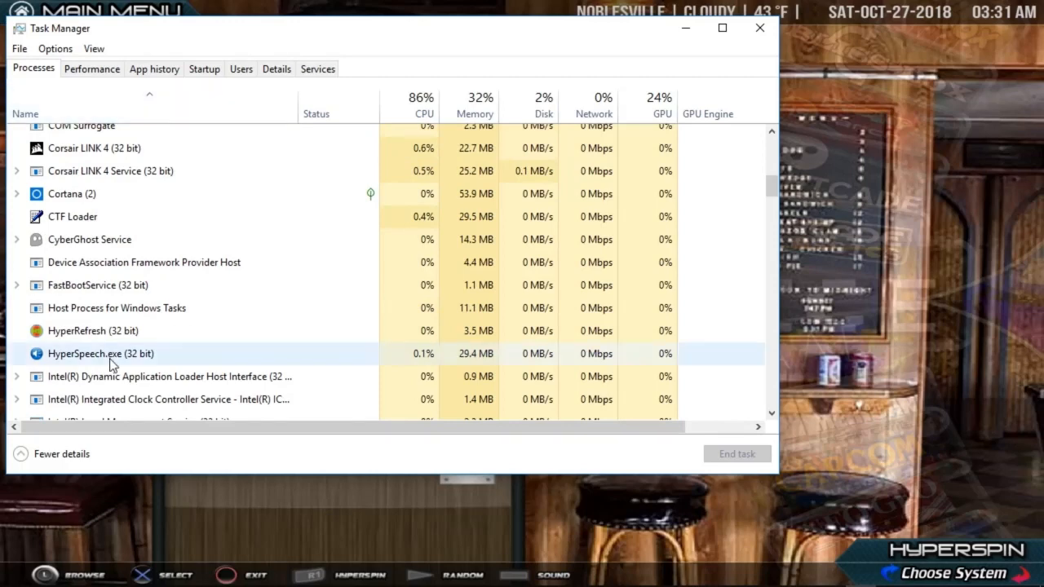
{"action": "mouse_move", "coordinate": [384, 330]}
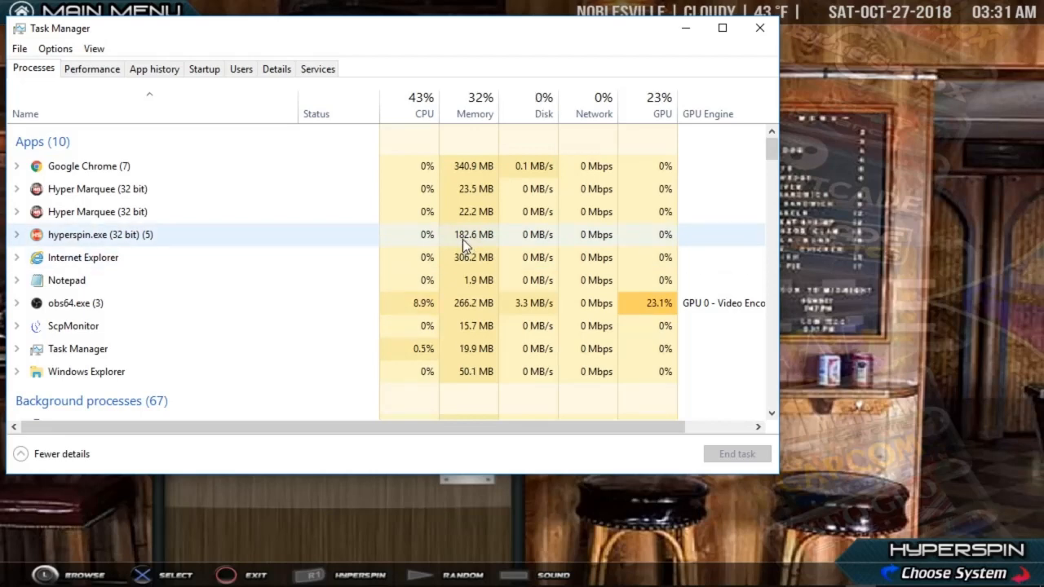
Expand hyperspin.exe (32 bit) to list its five sub-processes, including HyperSearch and hs startup.exe.
{"action": "left_click", "coordinate": [17, 235]}
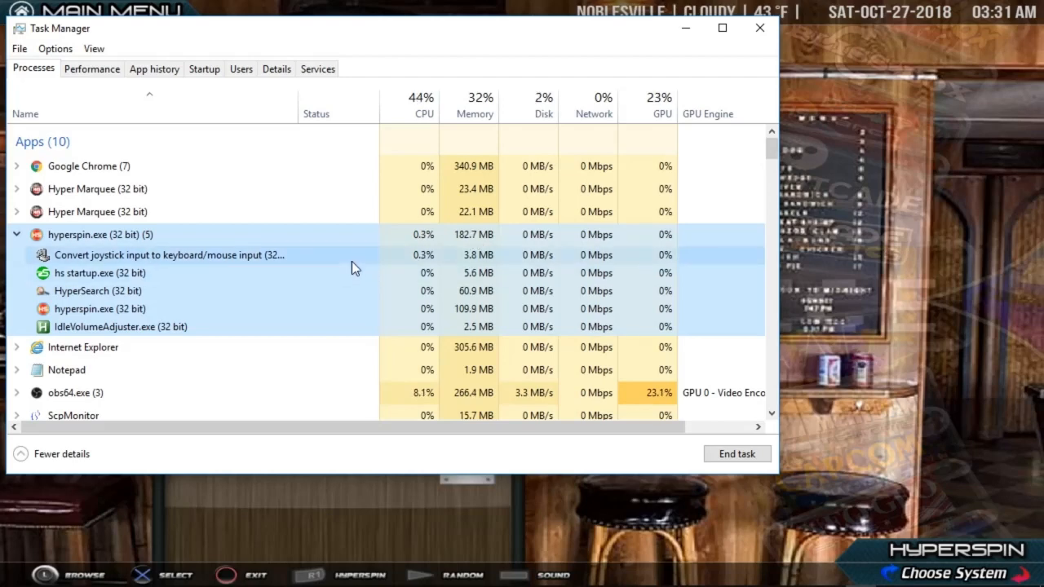
{"action": "mouse_move", "coordinate": [373, 248]}
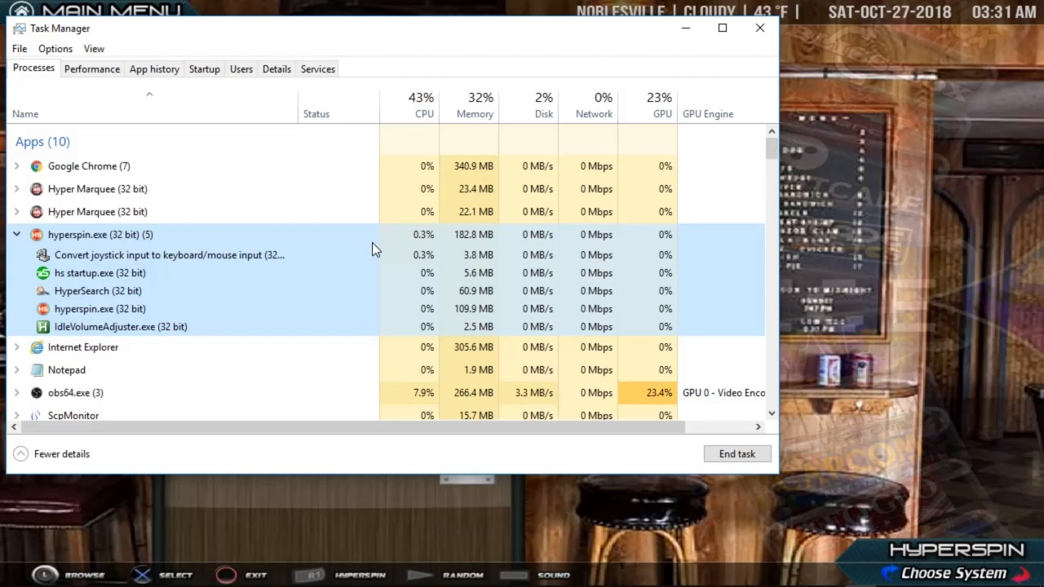